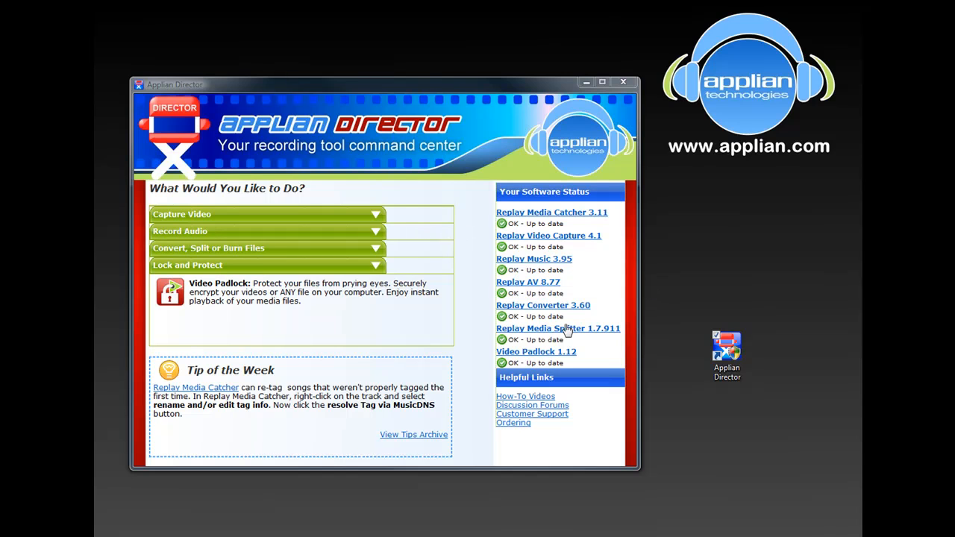
mouse_move(646, 320)
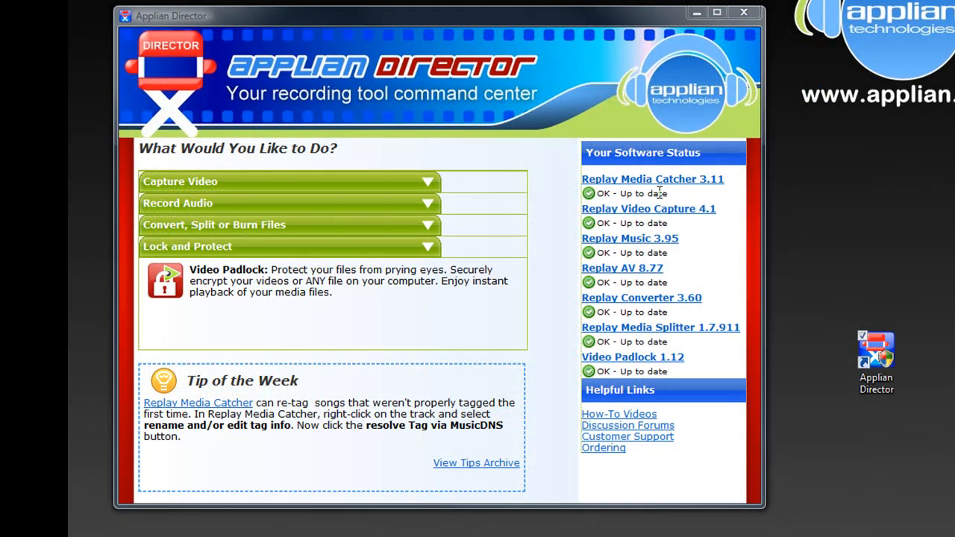
mouse_move(690, 384)
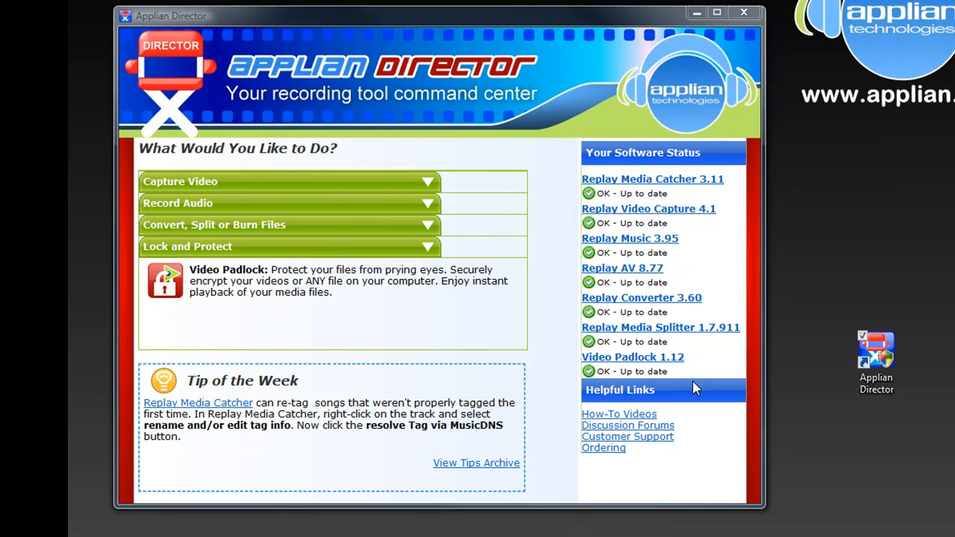
mouse_move(626, 425)
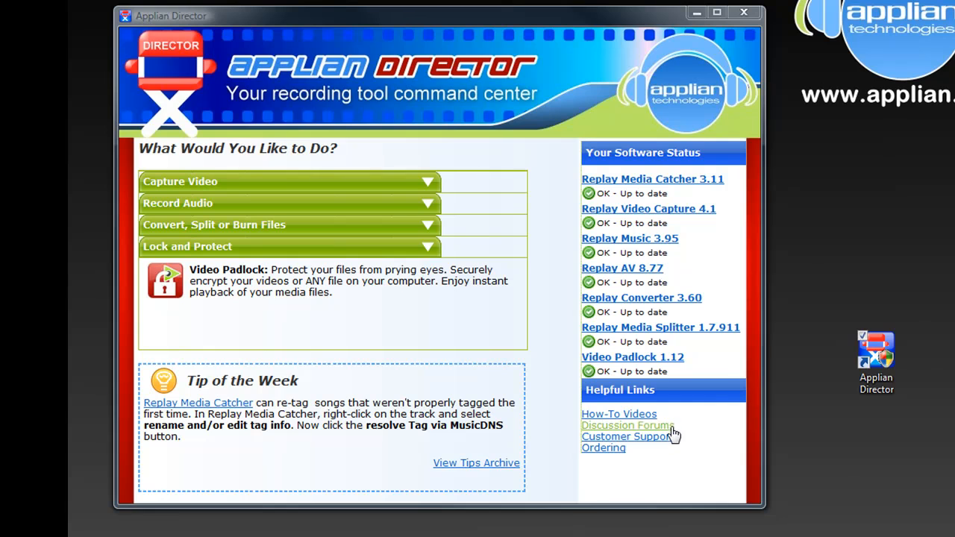
mouse_move(601, 453)
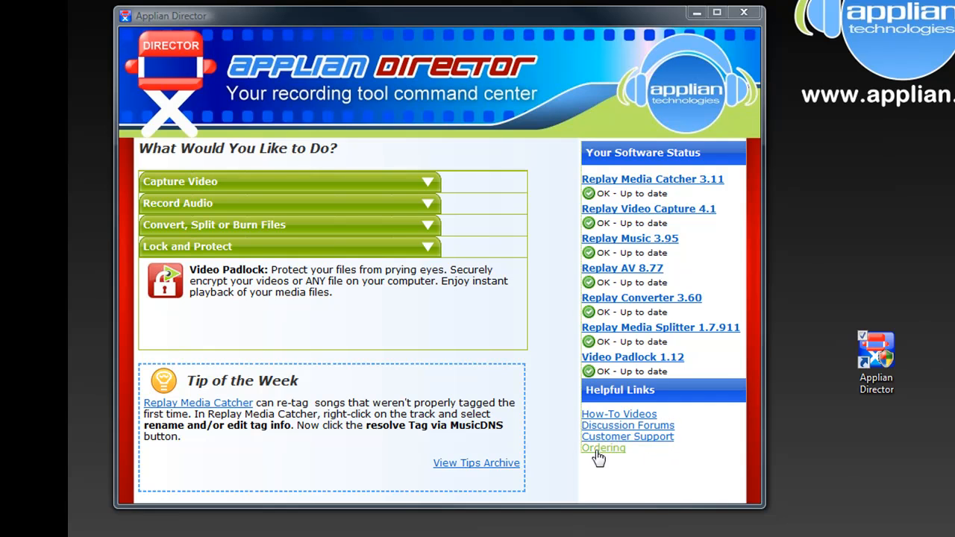
mouse_move(498, 157)
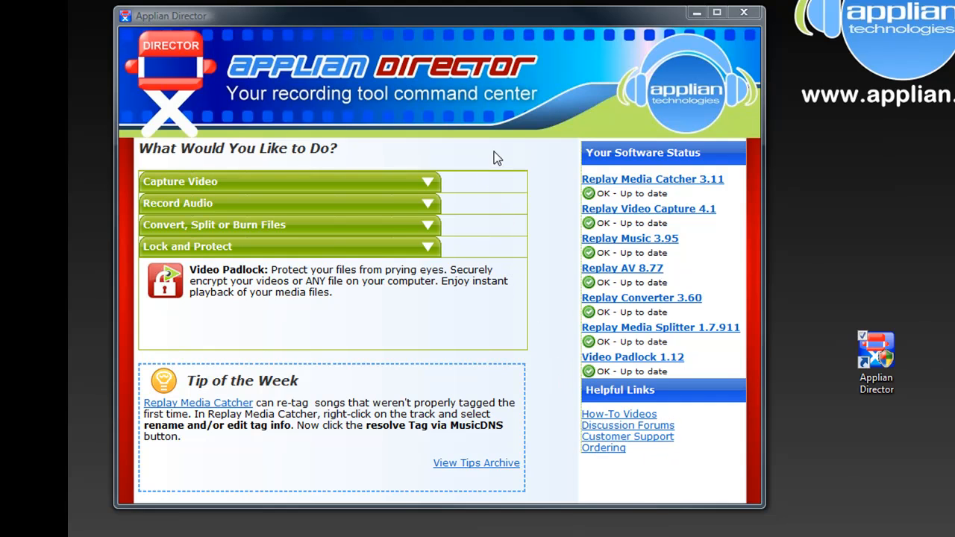
mouse_move(360, 336)
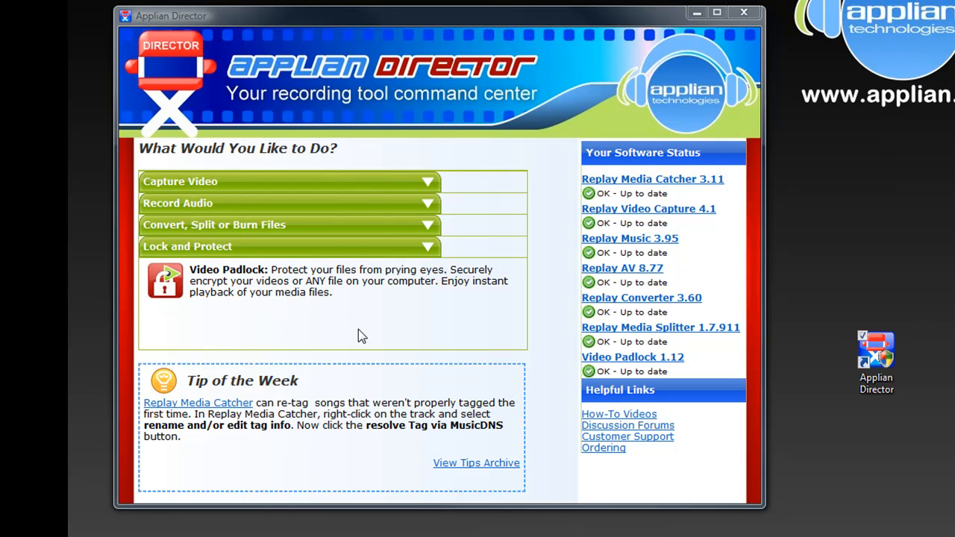
mouse_move(428, 182)
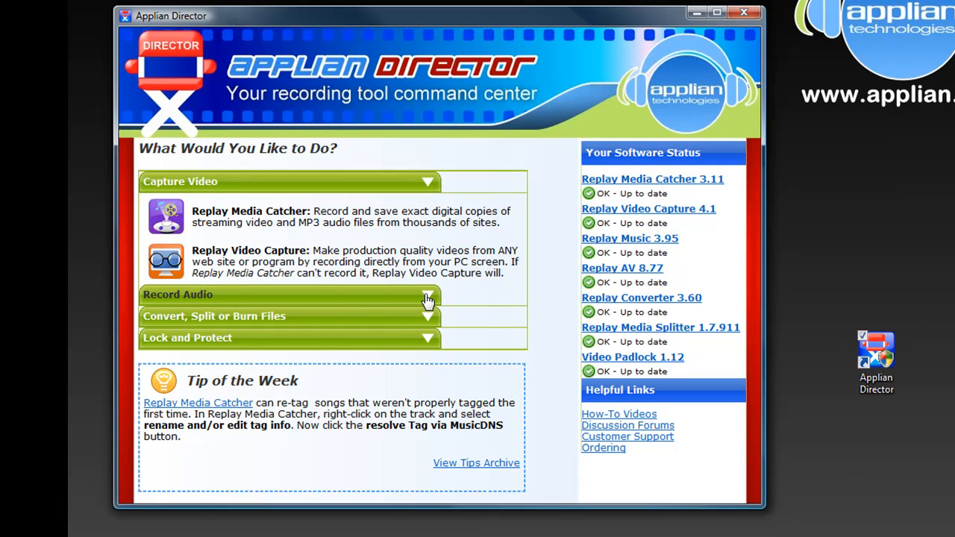
- Expand the Capture Video and Convert, Split or Burn Files categories to show their tools
left_click(287, 294)
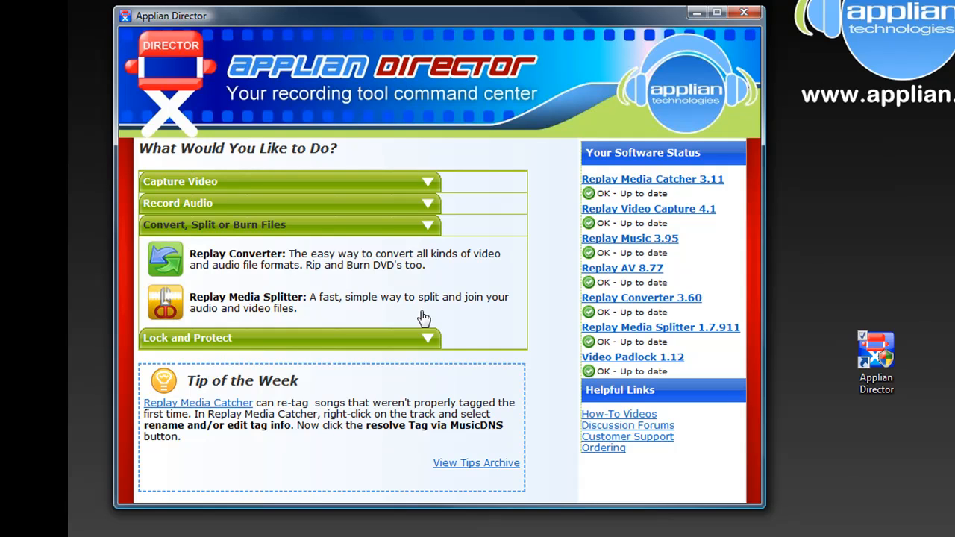
left_click(288, 337)
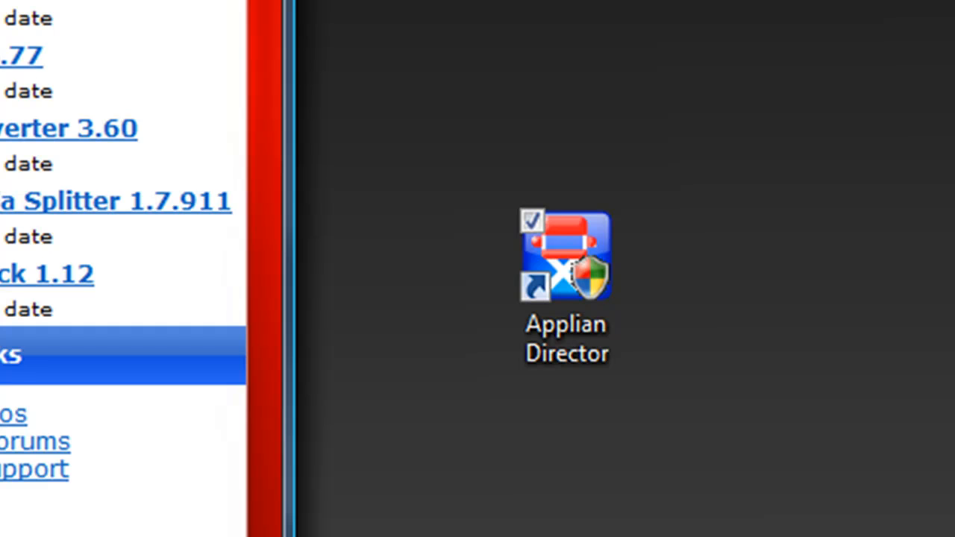
mouse_move(667, 238)
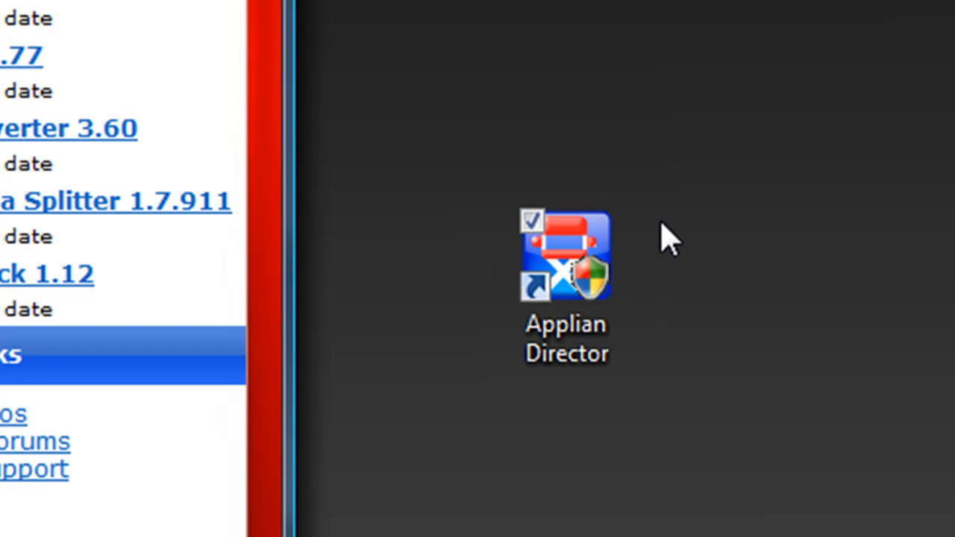